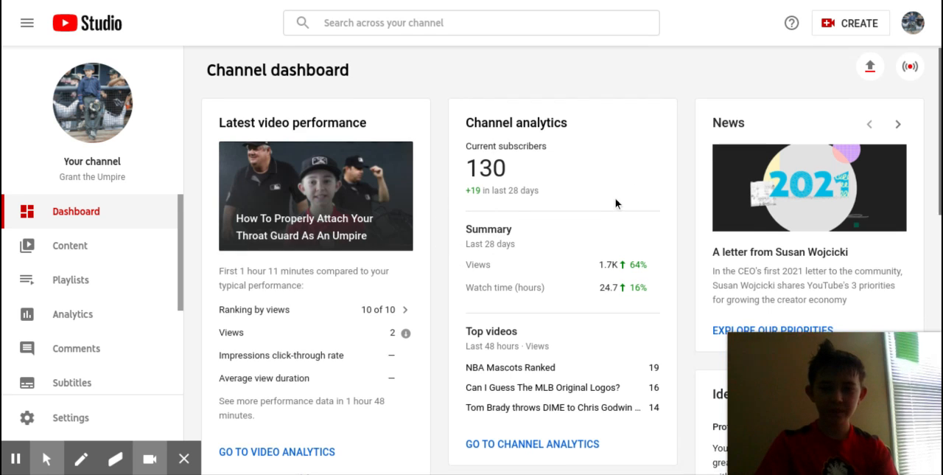
# Browse the dashboard, then go to Content to list uploaded videos, the newest at 0%
pyautogui.scroll(-3)
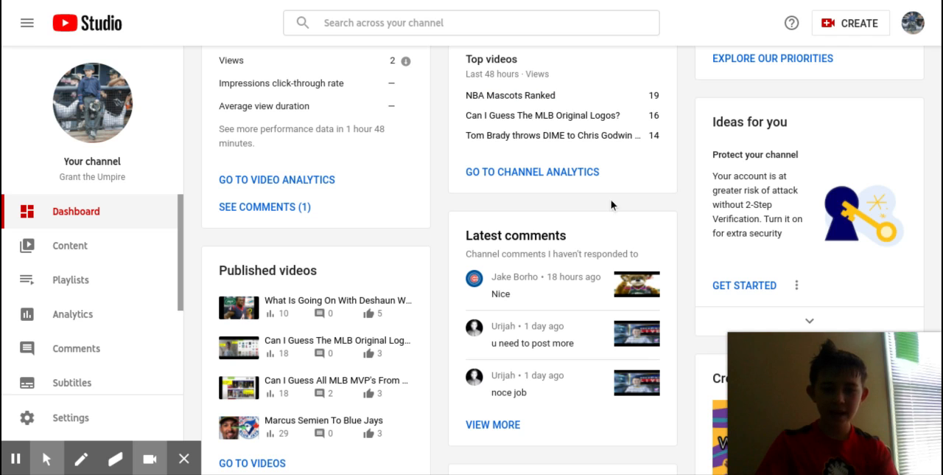
pyautogui.moveTo(527, 275)
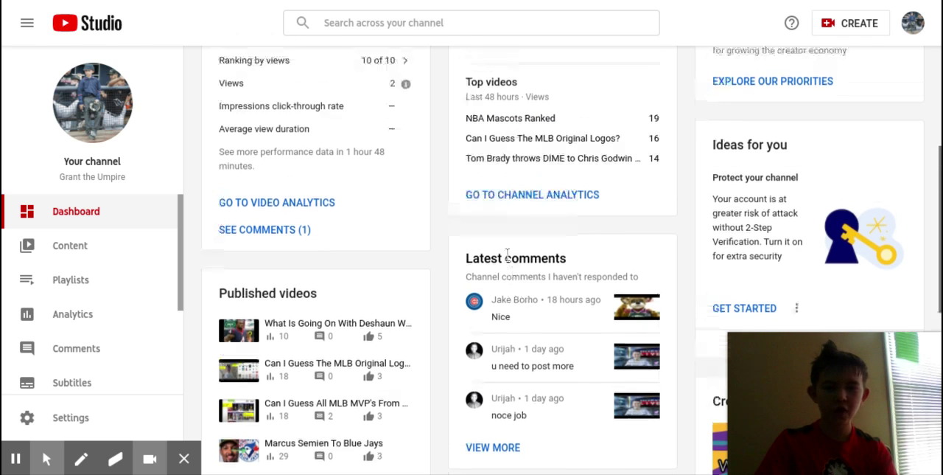
pyautogui.scroll(3)
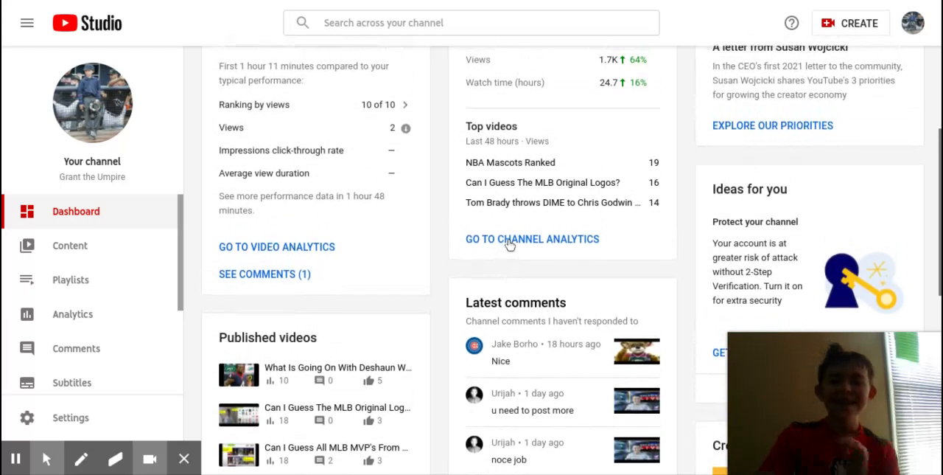
pyautogui.moveTo(508, 244)
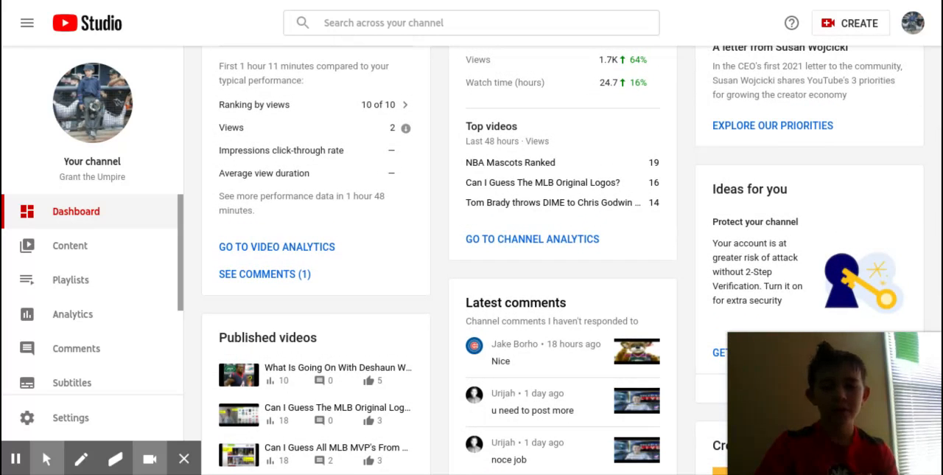
pyautogui.scroll(3)
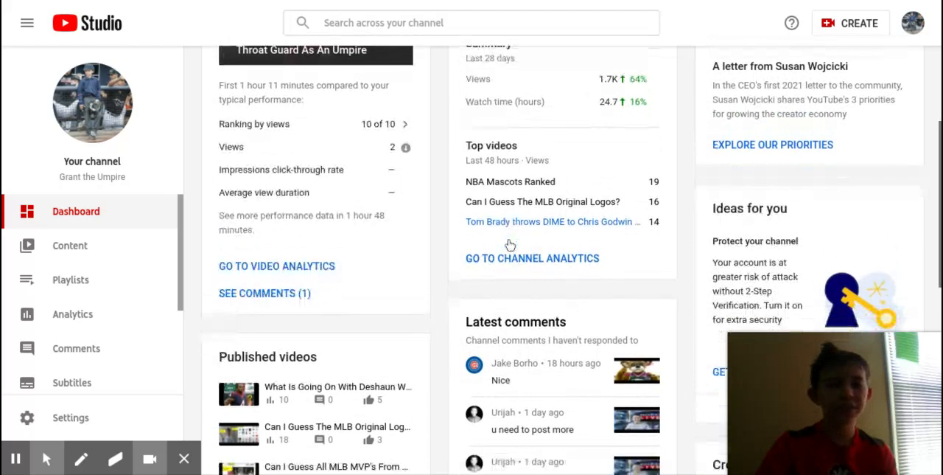
pyautogui.scroll(-3)
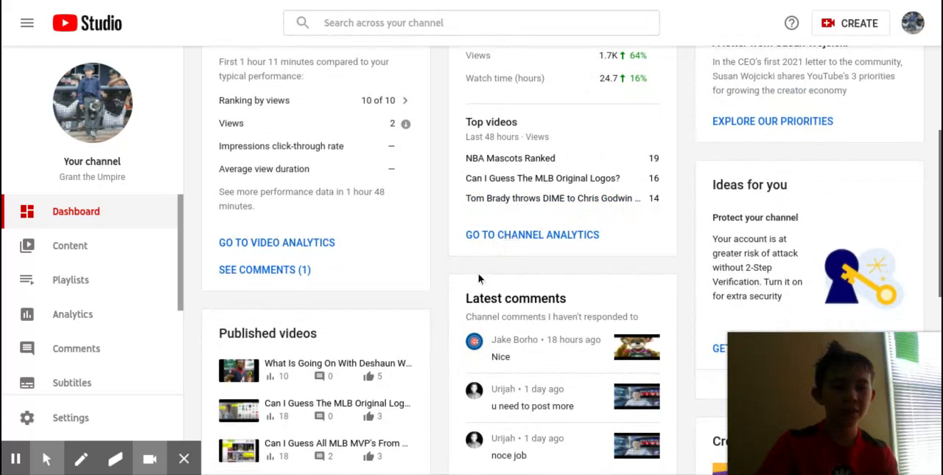
pyautogui.moveTo(424, 305)
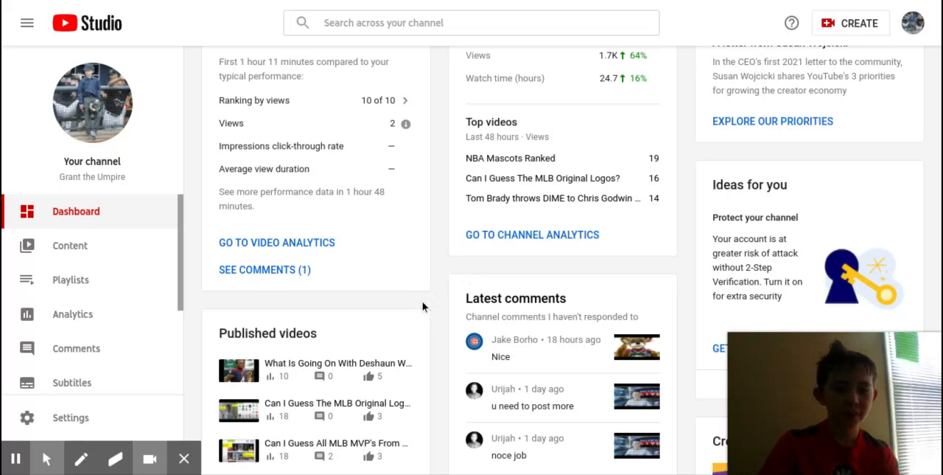
pyautogui.scroll(3)
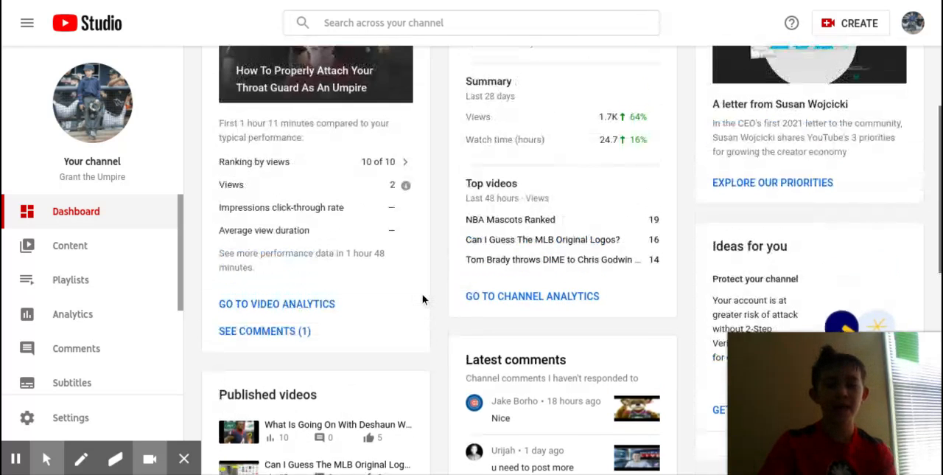
pyautogui.scroll(3)
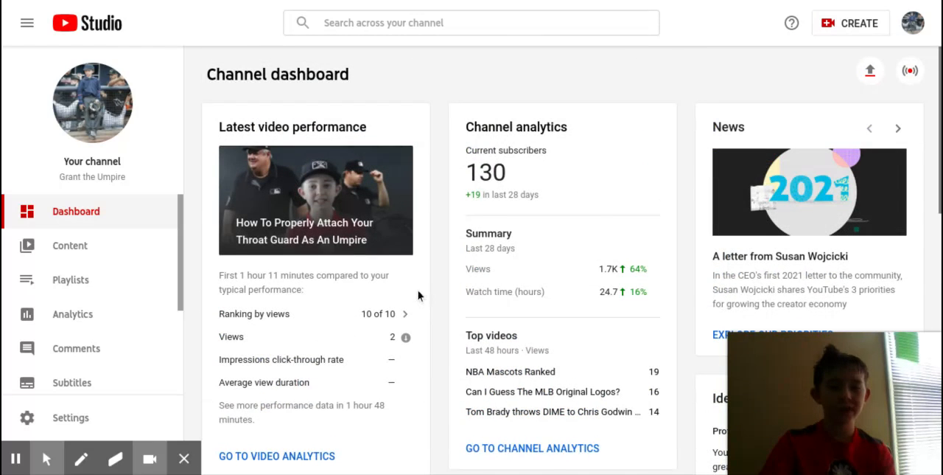
pyautogui.scroll(-3)
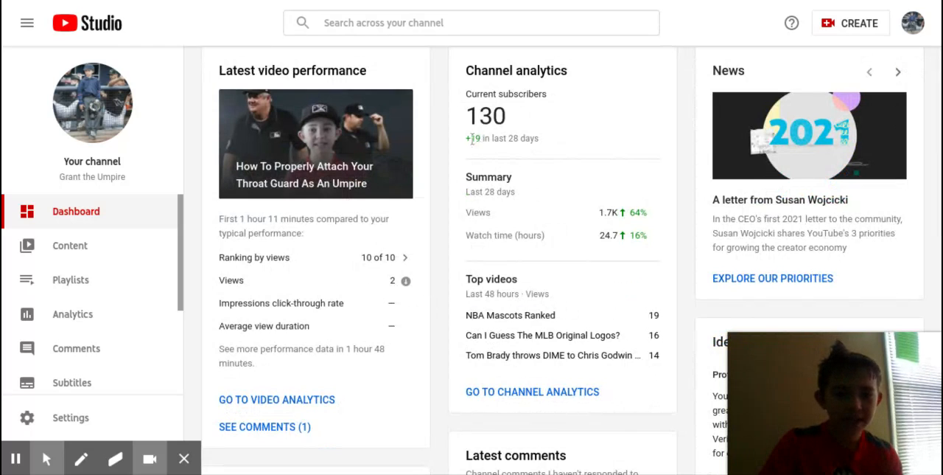
pyautogui.moveTo(626, 216)
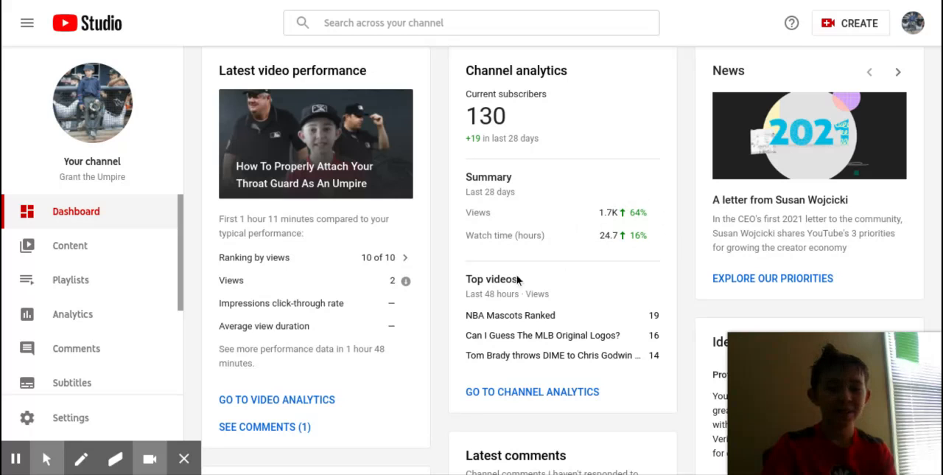
pyautogui.moveTo(604, 214)
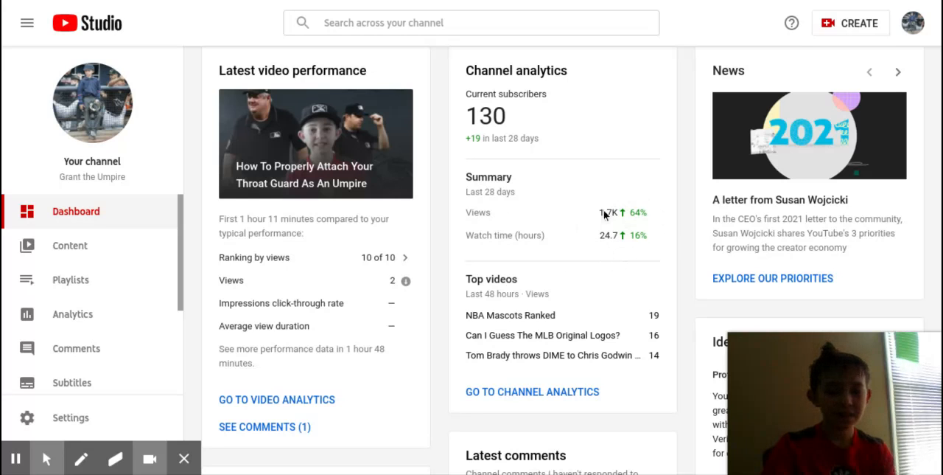
pyautogui.scroll(-3)
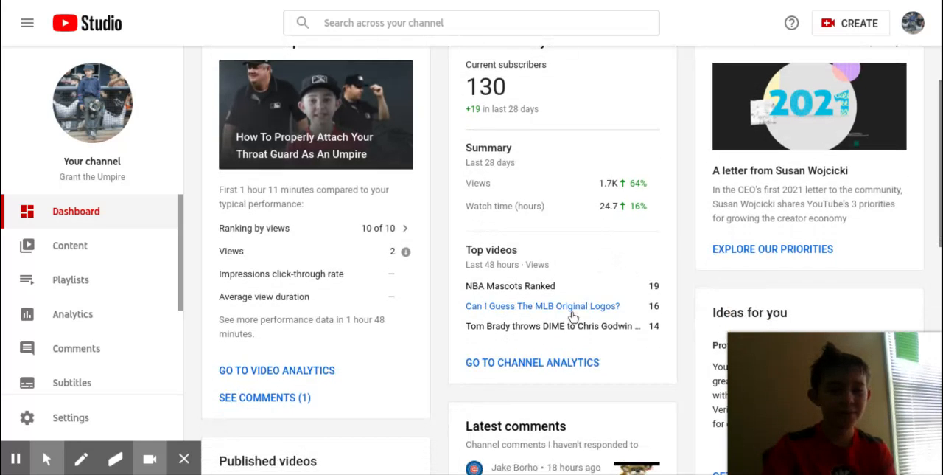
pyautogui.scroll(-3)
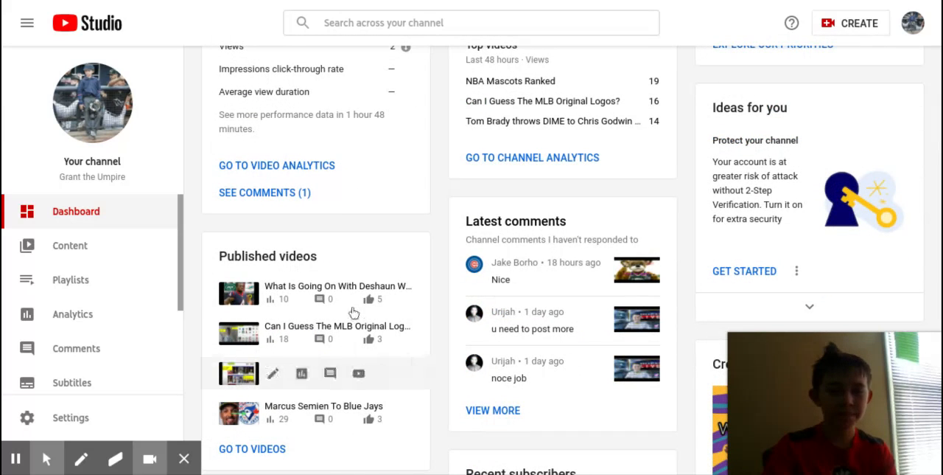
pyautogui.scroll(3)
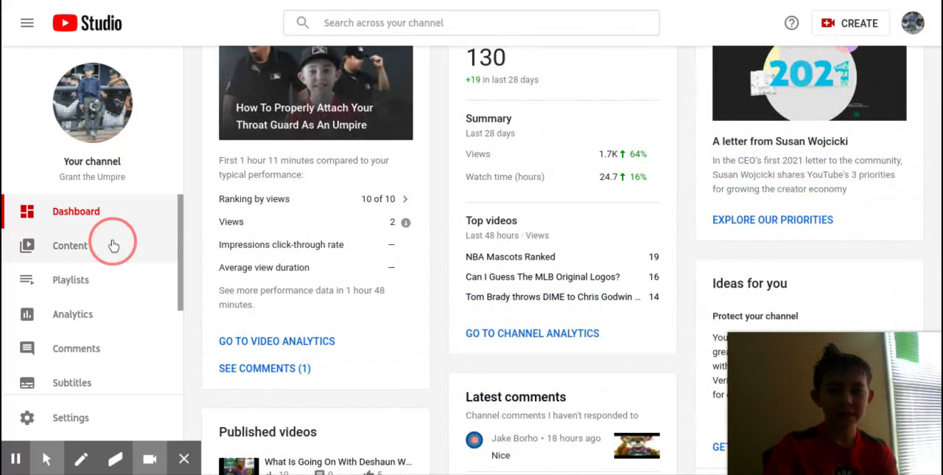
pyautogui.moveTo(92, 262)
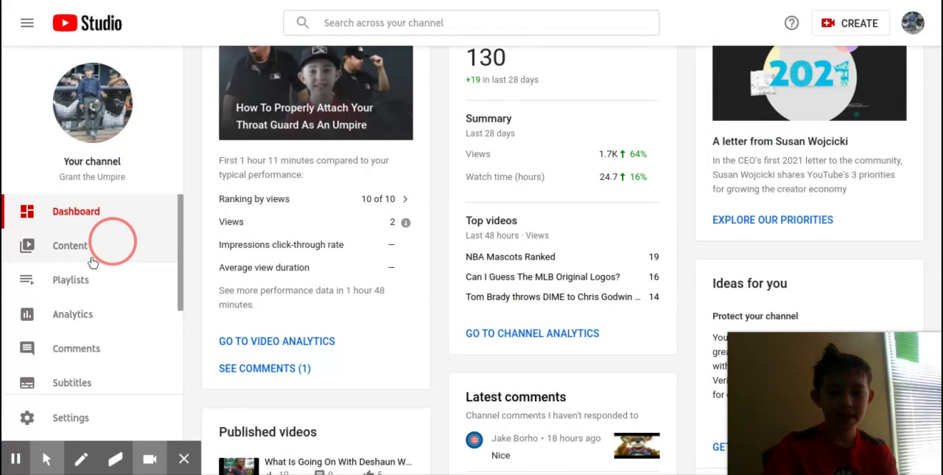
pyautogui.click(70, 246)
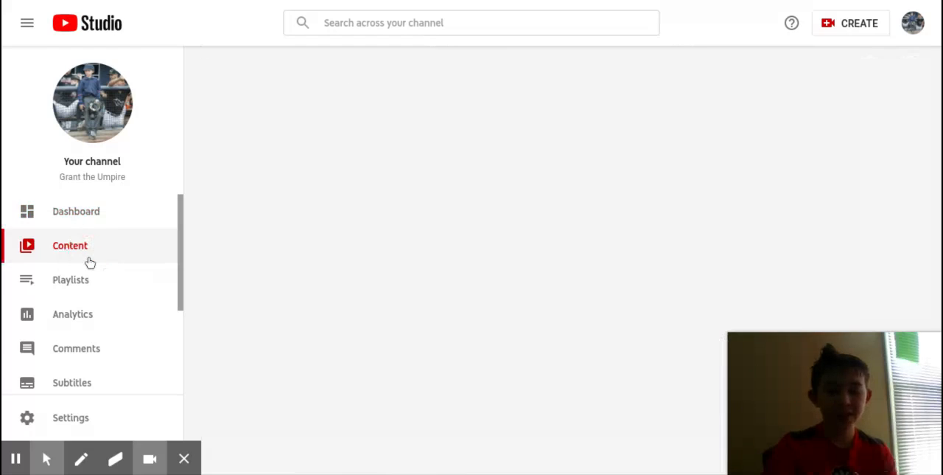
pyautogui.click(70, 244)
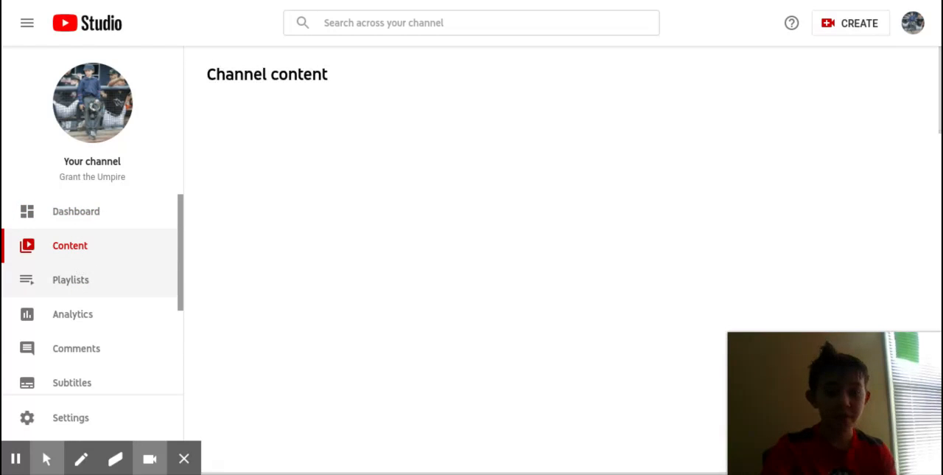
pyautogui.click(70, 246)
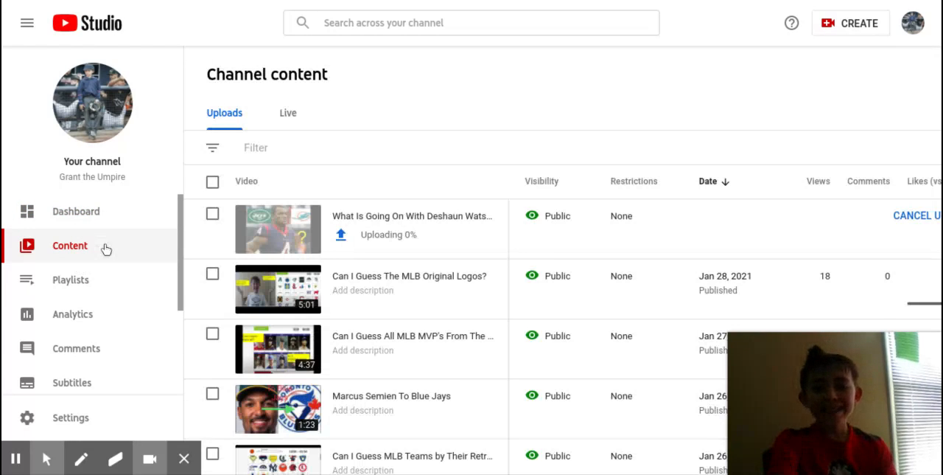
pyautogui.moveTo(343, 229)
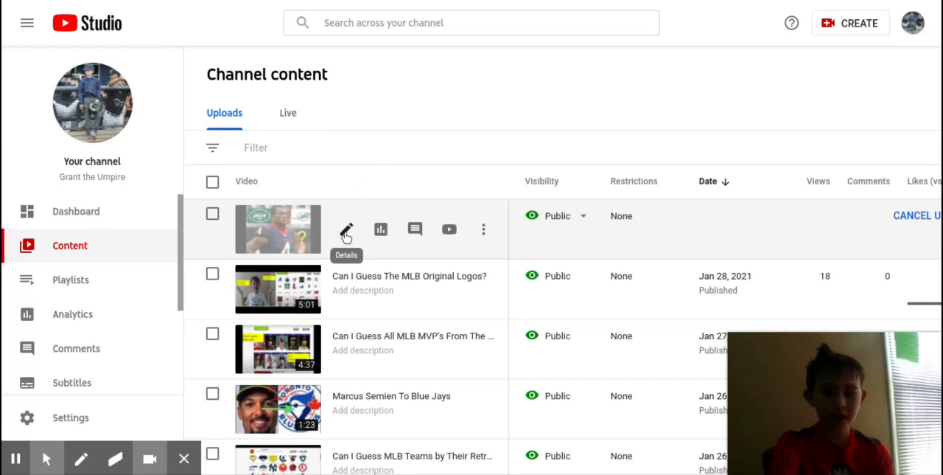
# Open the details of the uploading 'What Is Going On With Deshaun Watson?' video
pyautogui.click(346, 229)
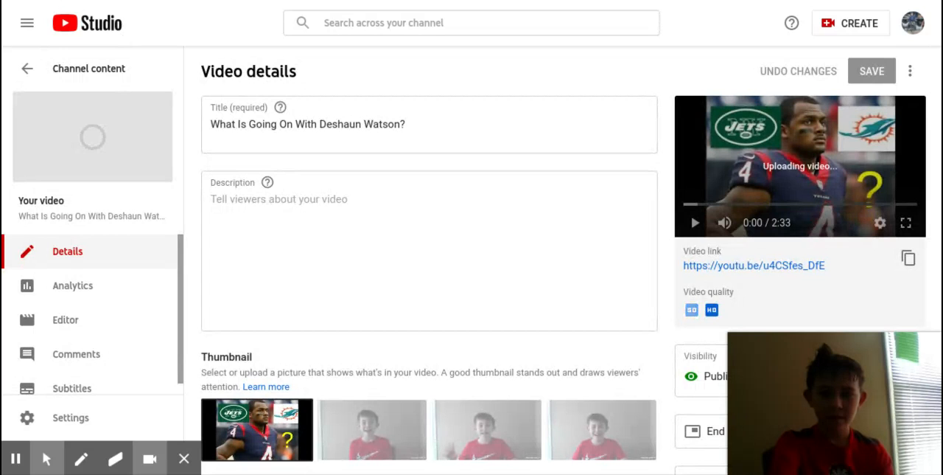
pyautogui.moveTo(169, 185)
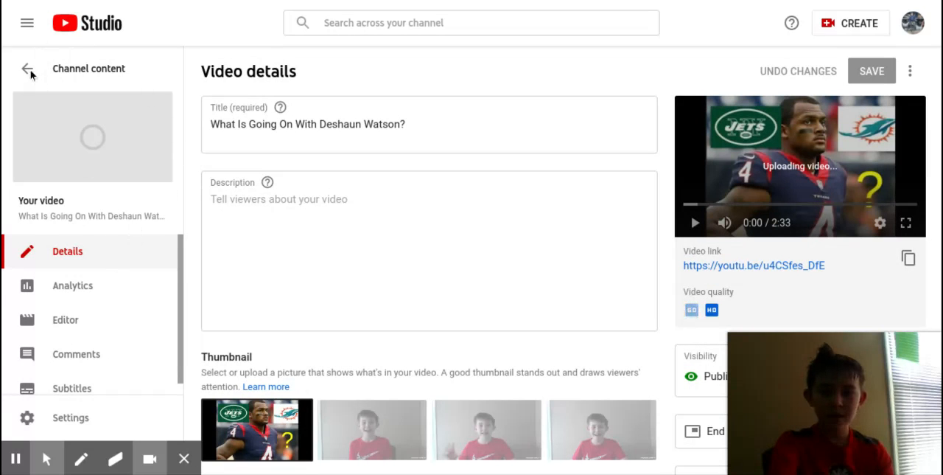
# Return to the Content uploads list headed by 'Job Pederson To The Cubs!'
pyautogui.click(27, 68)
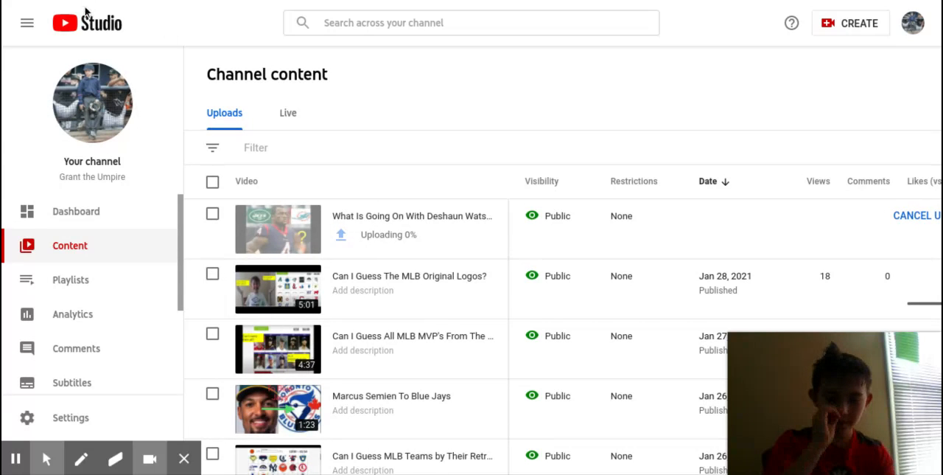
pyautogui.moveTo(213, 103)
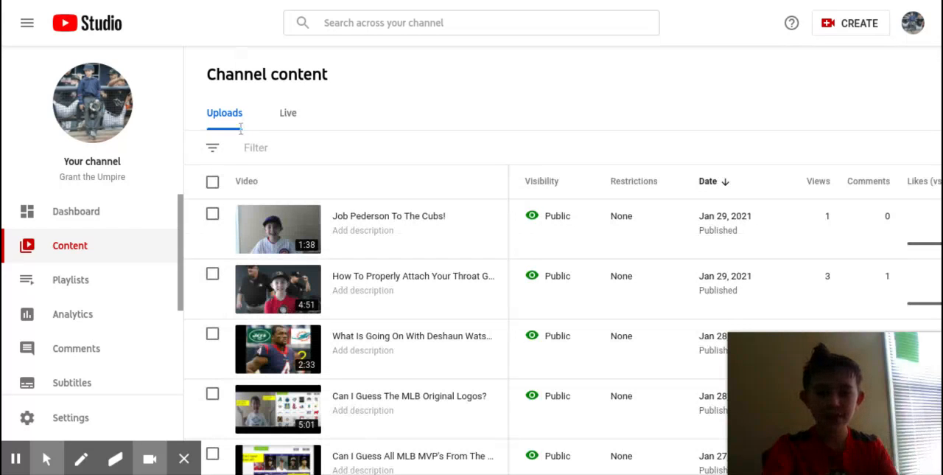
pyautogui.moveTo(346, 230)
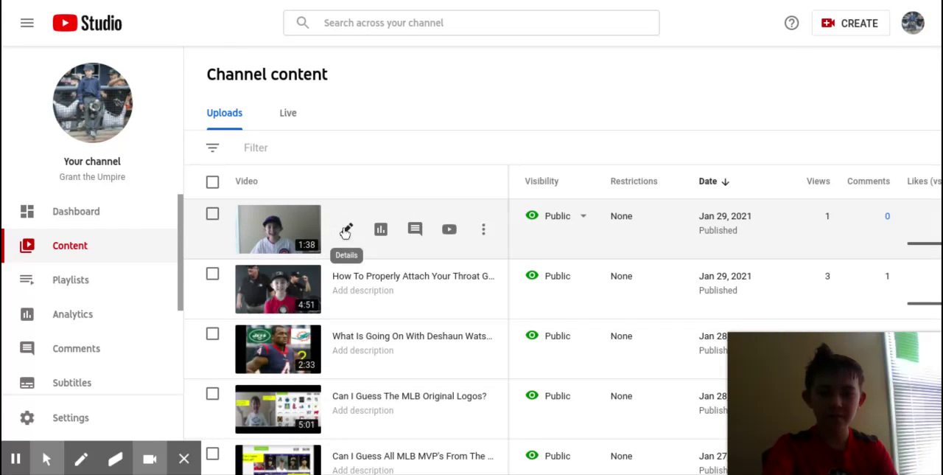
# Upload the Cubs image as the thumbnail for 'Job Pederson To The Cubs!' and save
pyautogui.click(346, 230)
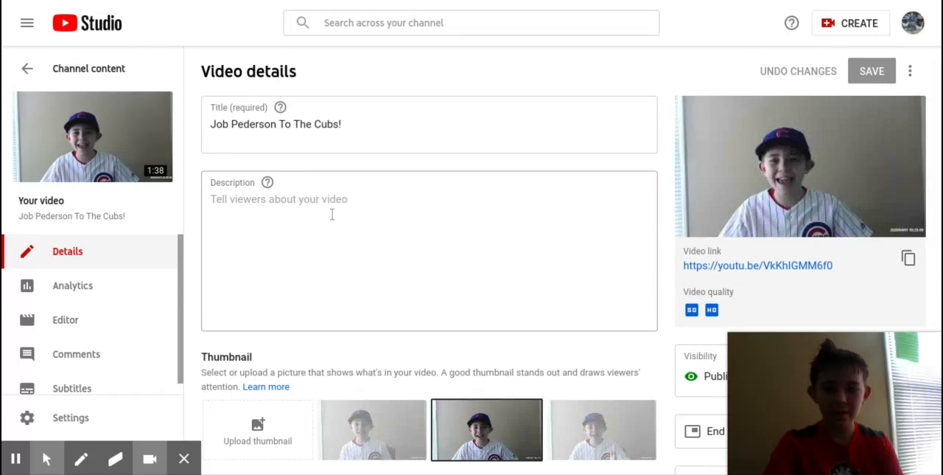
pyautogui.scroll(-3)
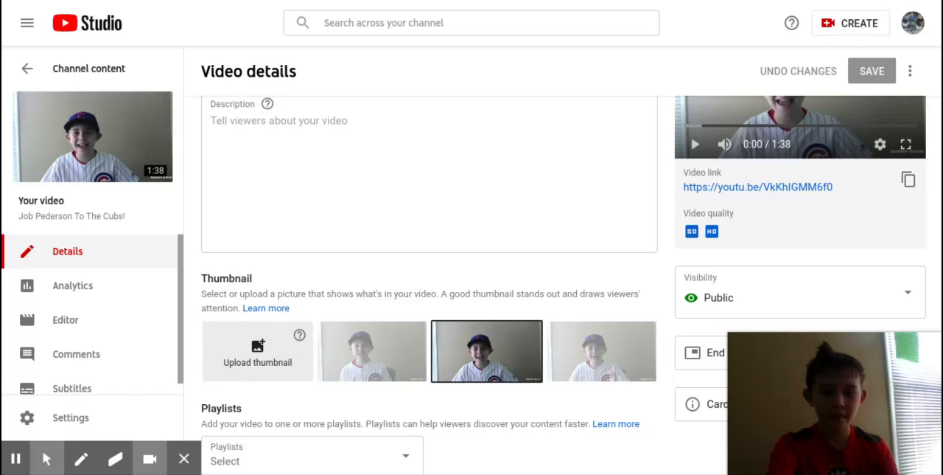
pyautogui.click(257, 351)
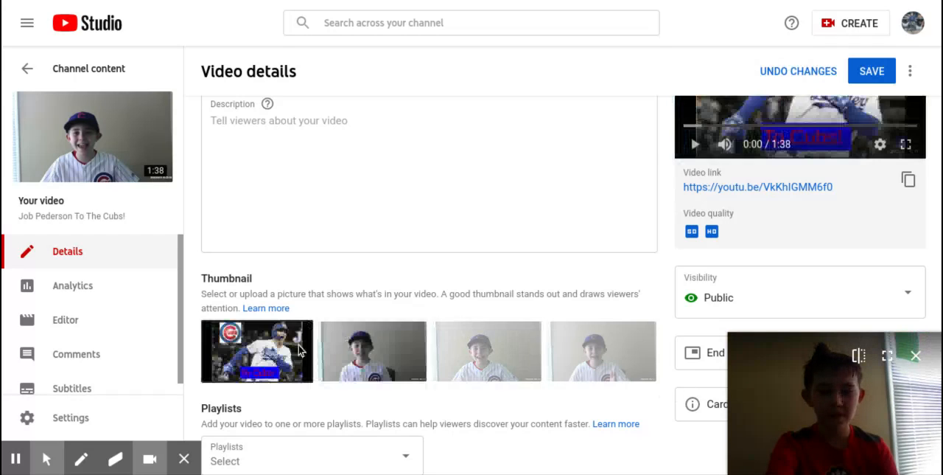
pyautogui.scroll(3)
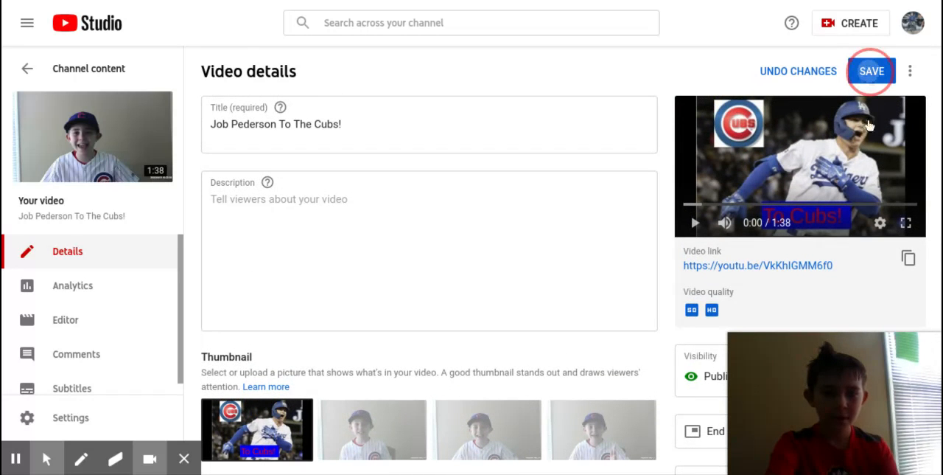
pyautogui.click(872, 71)
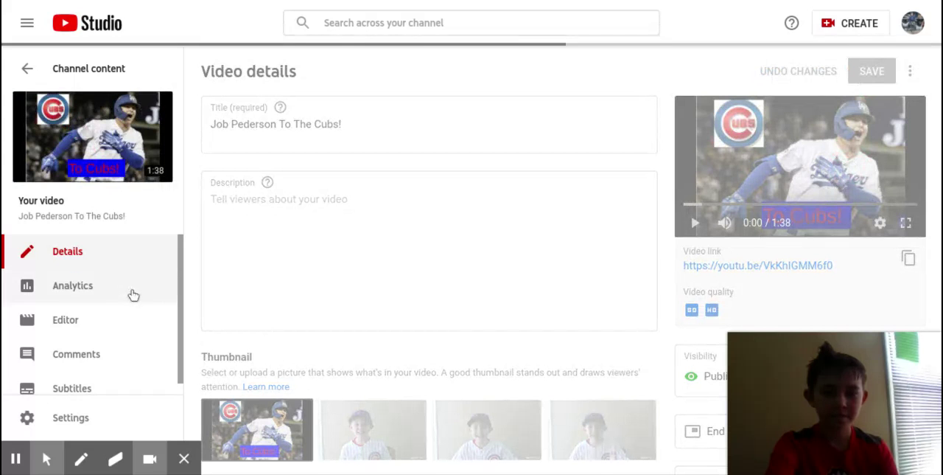
pyautogui.moveTo(413, 251)
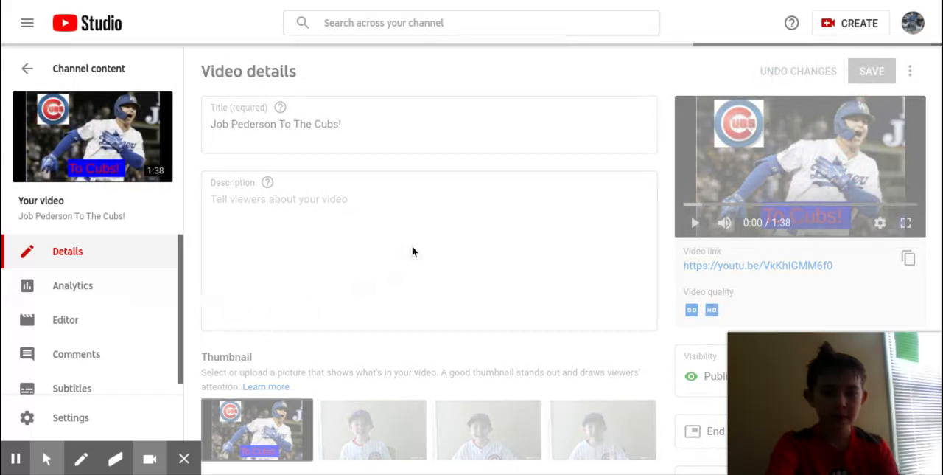
pyautogui.click(871, 71)
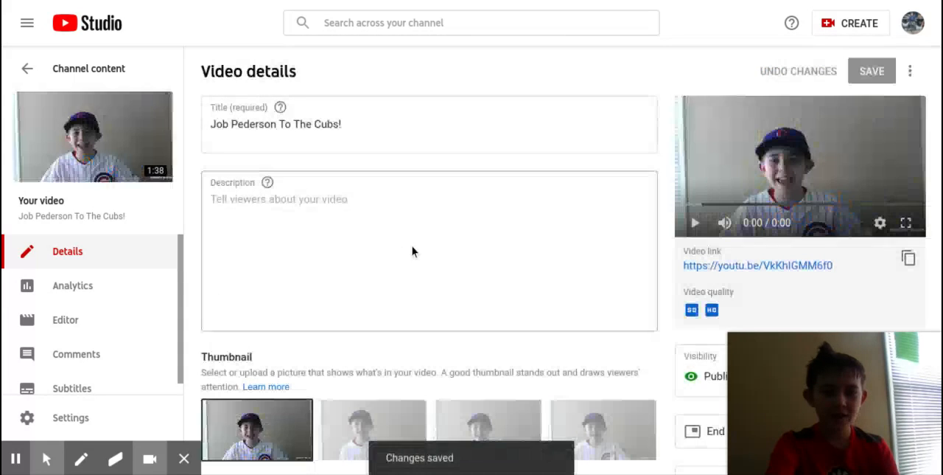
# Scroll down the Job Pederson video details toward the End screen section
pyautogui.scroll(-3)
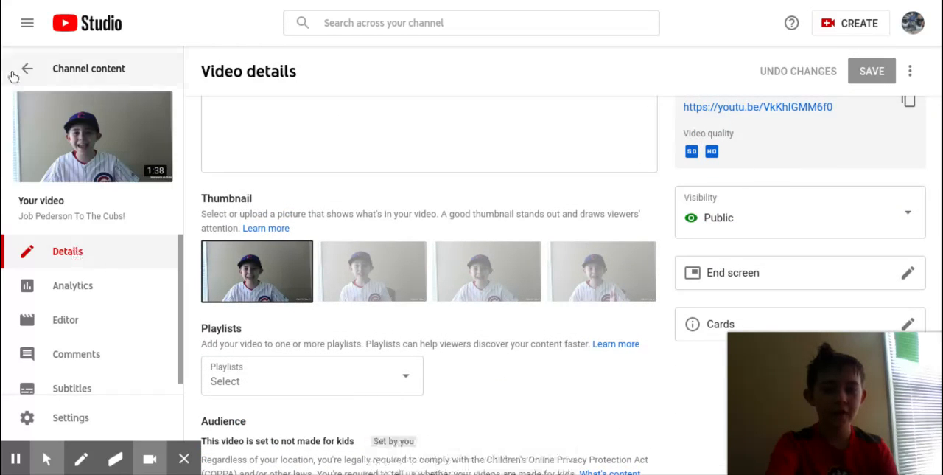
pyautogui.moveTo(327, 190)
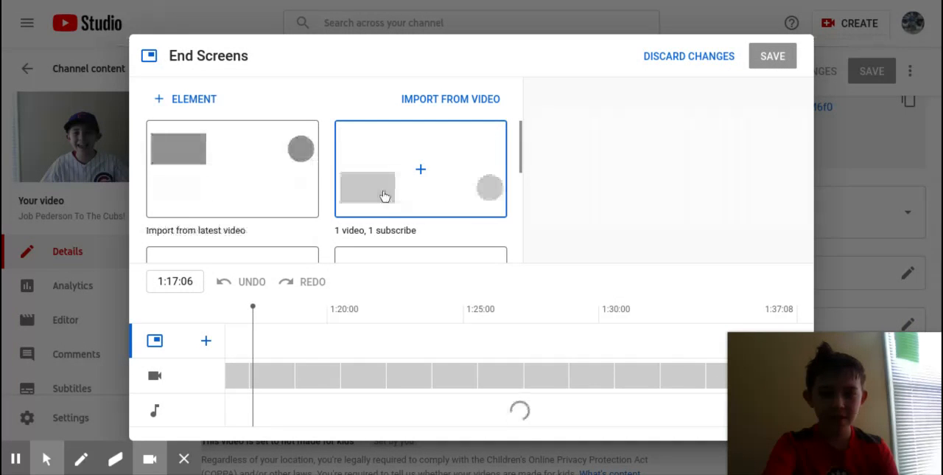
# Apply the '1 video, 1 subscribe' end screen template and save it
pyautogui.click(420, 169)
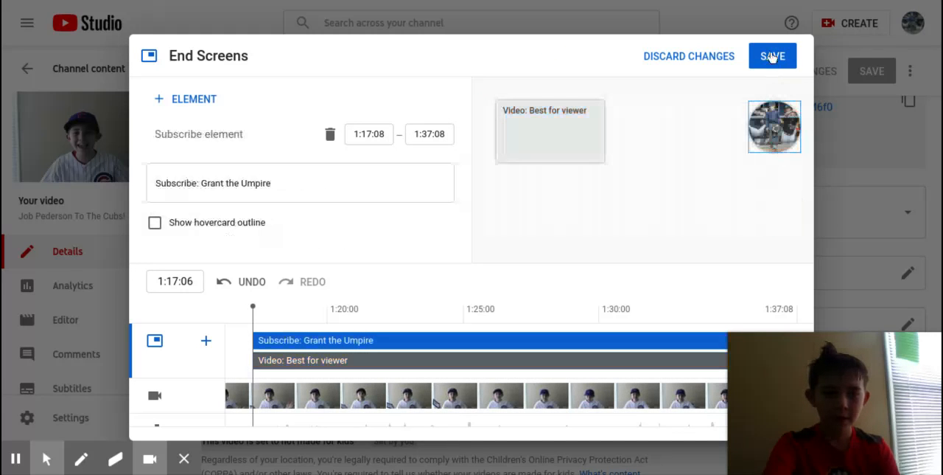
pyautogui.click(772, 55)
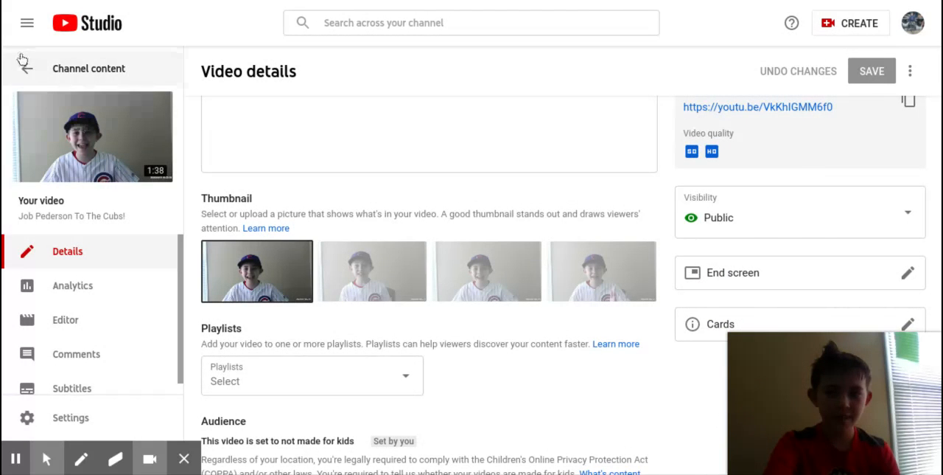
# Leave video details and browse the Playlists page, including Reactions and Umpire Gear
pyautogui.click(70, 279)
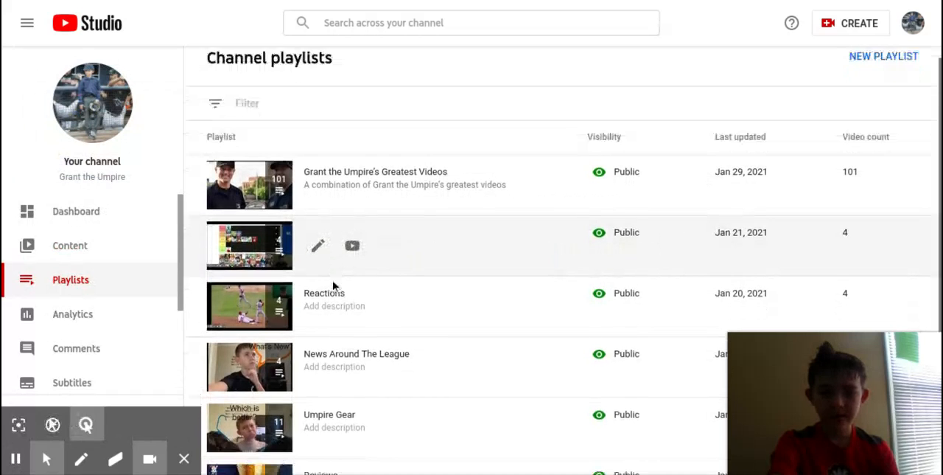
pyautogui.scroll(-3)
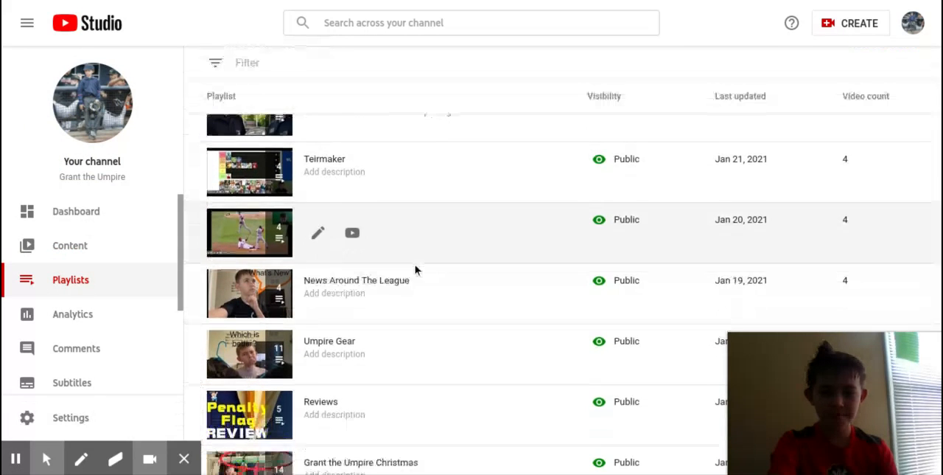
pyautogui.scroll(-3)
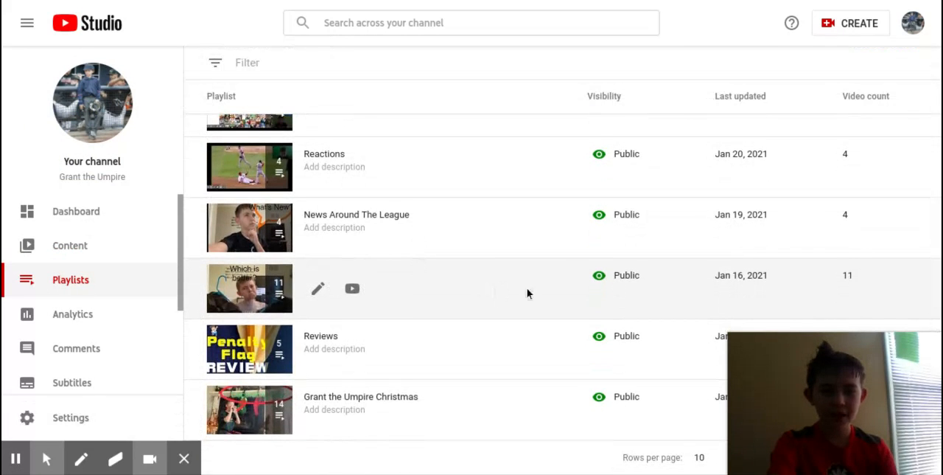
pyautogui.moveTo(446, 331)
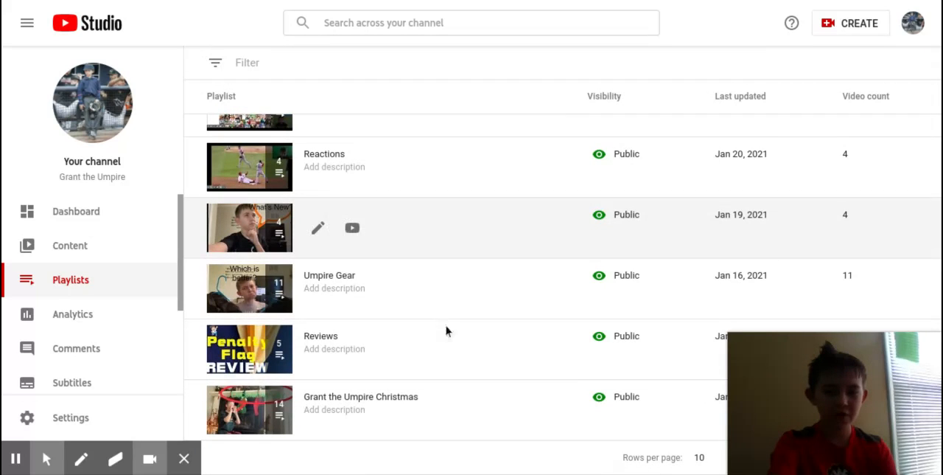
pyautogui.scroll(3)
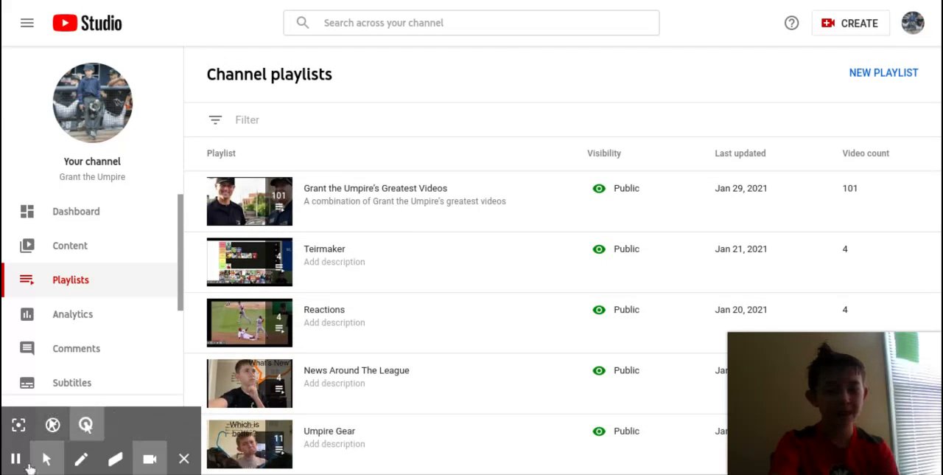
pyautogui.moveTo(17, 457)
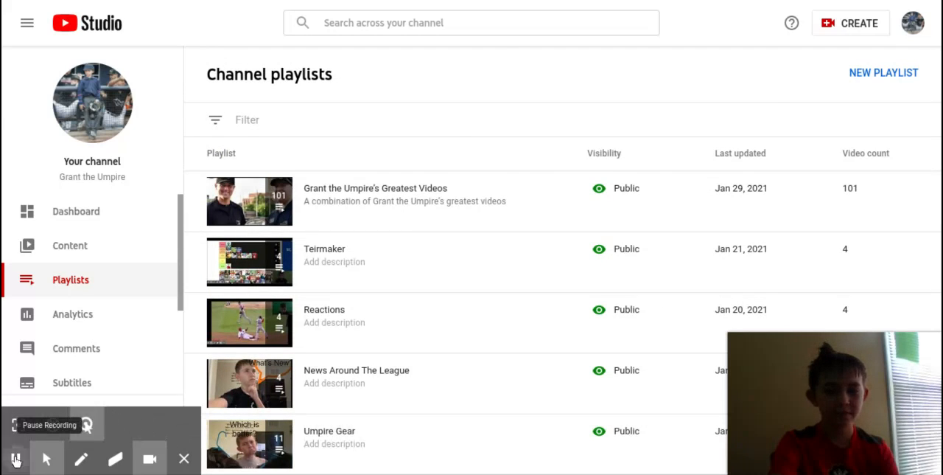
# Open Analytics and scroll between the 28-day views chart and the top videos list
pyautogui.click(73, 314)
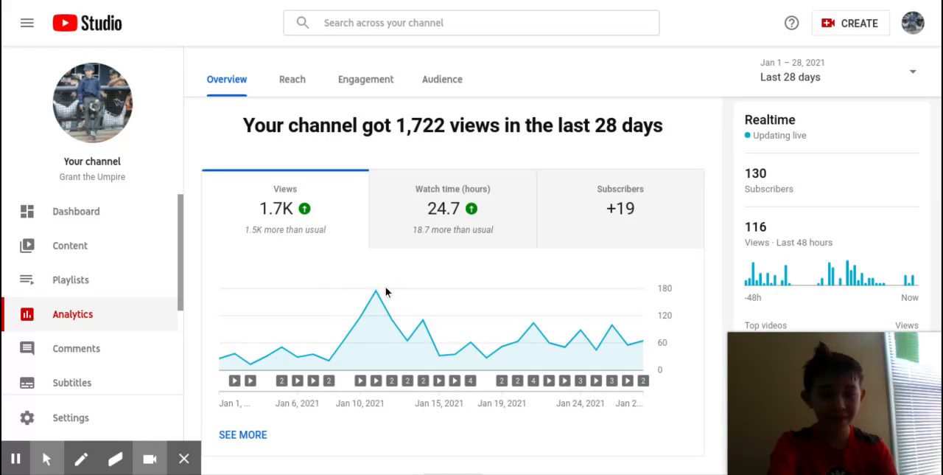
pyautogui.moveTo(495, 264)
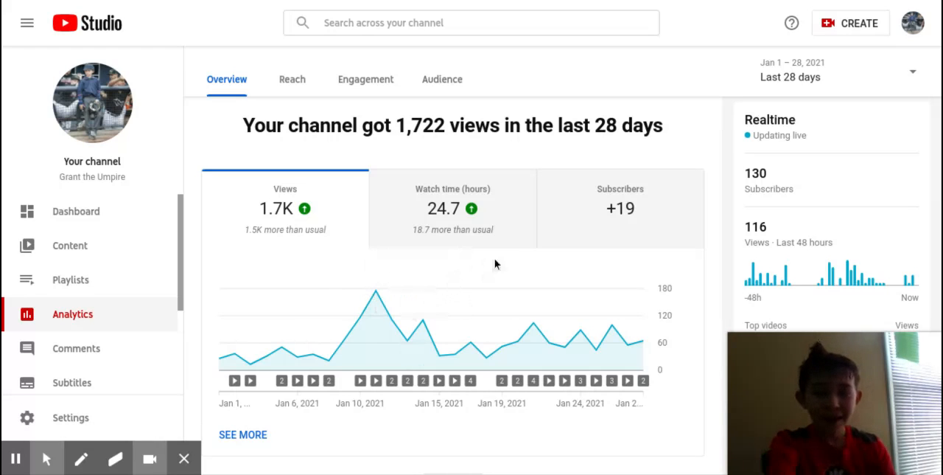
pyautogui.moveTo(446, 236)
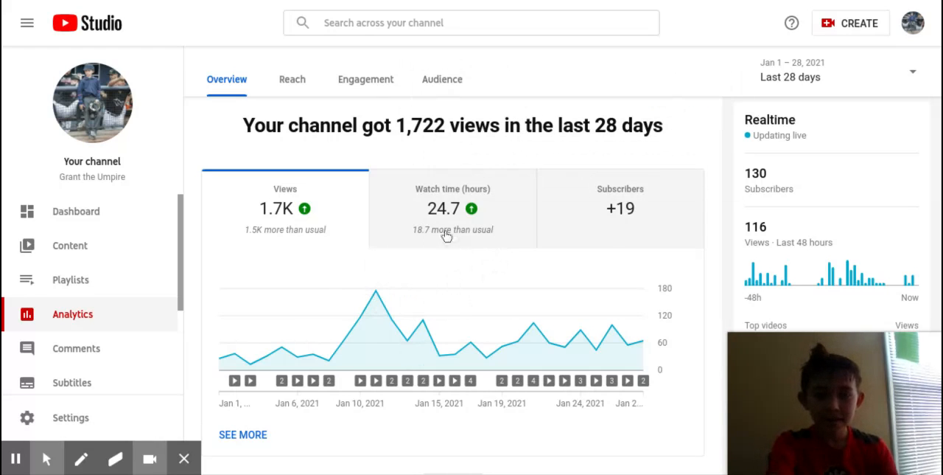
pyautogui.scroll(-3)
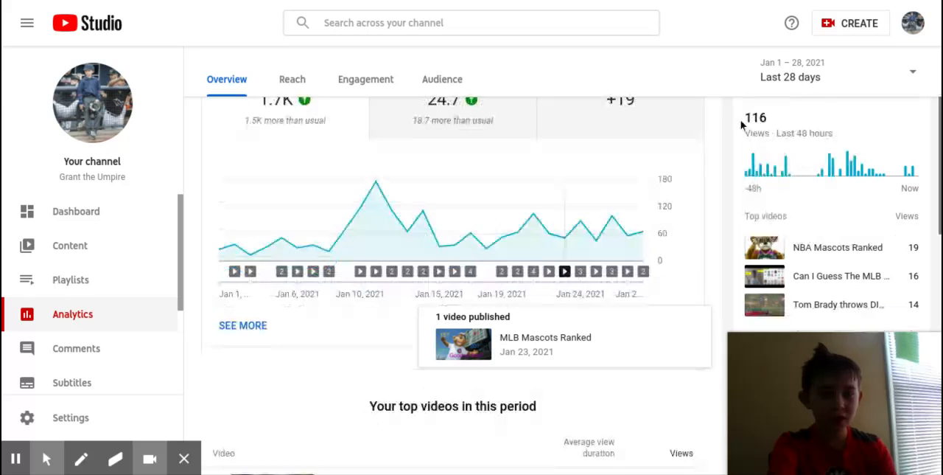
pyautogui.moveTo(444, 392)
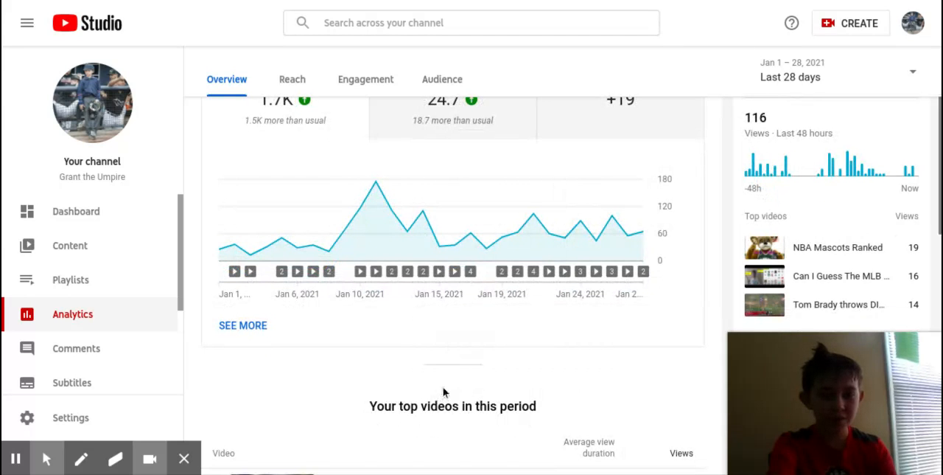
pyautogui.scroll(-3)
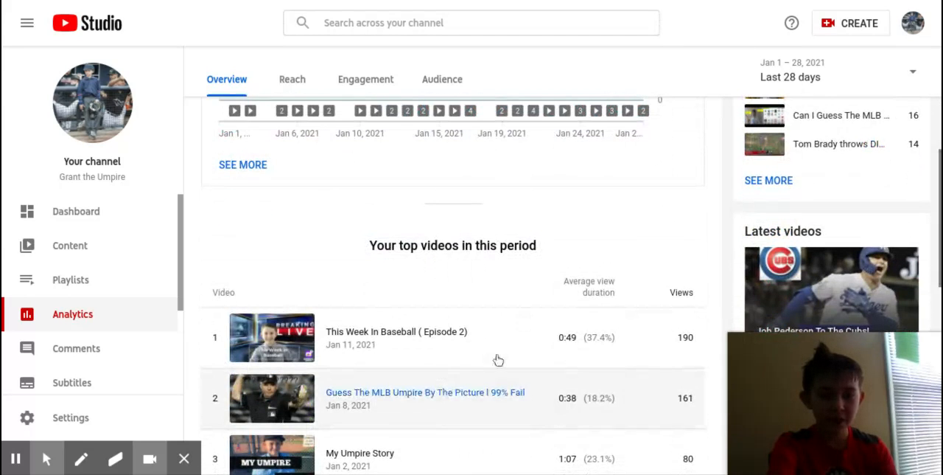
pyautogui.scroll(3)
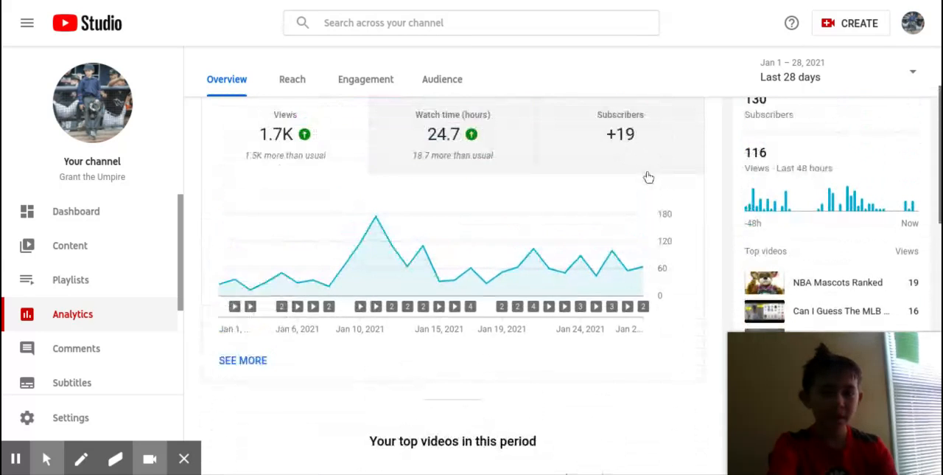
pyautogui.scroll(3)
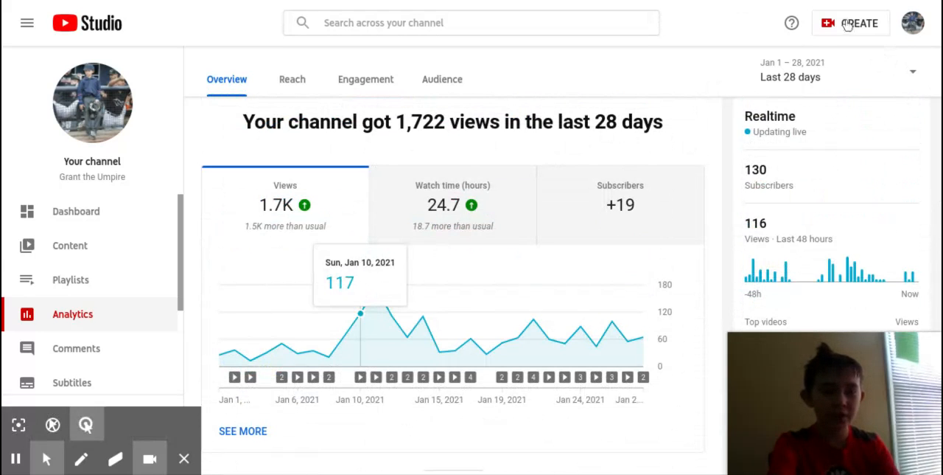
# Open the CREATE menu showing the upload videos and go live options
pyautogui.click(860, 23)
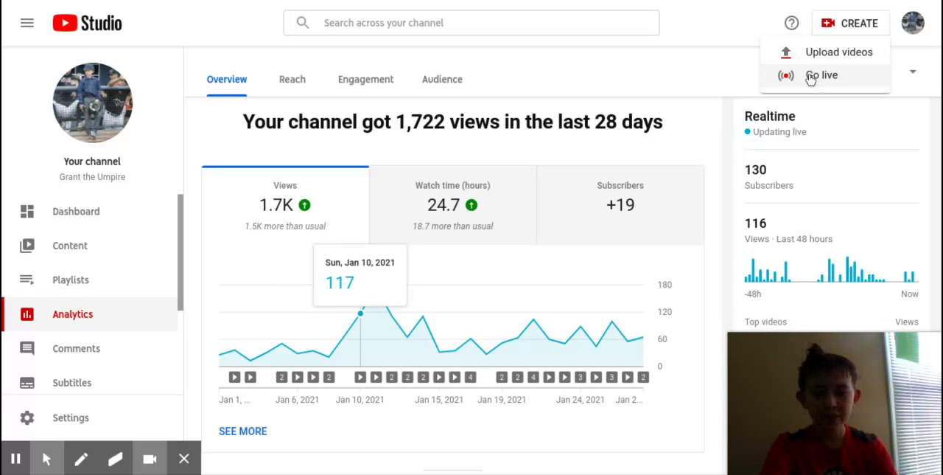
pyautogui.moveTo(809, 52)
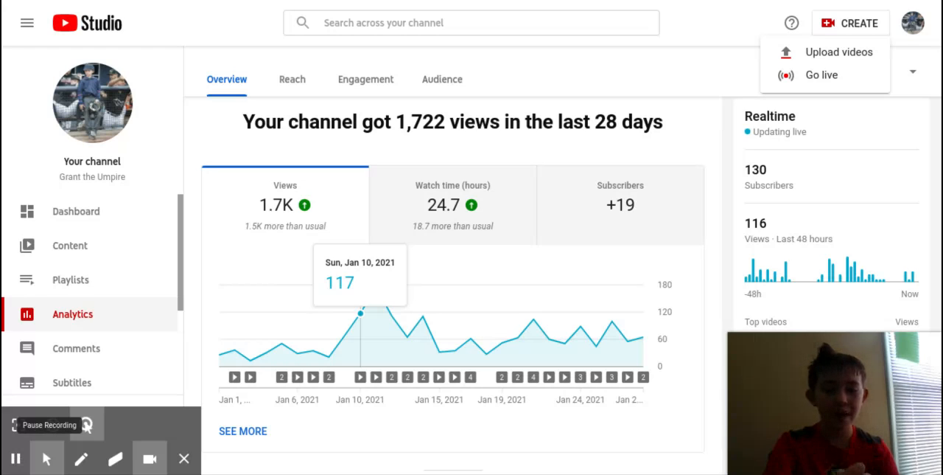
# Open Comments, scroll through the list, and like the miracle-play comment
pyautogui.click(76, 348)
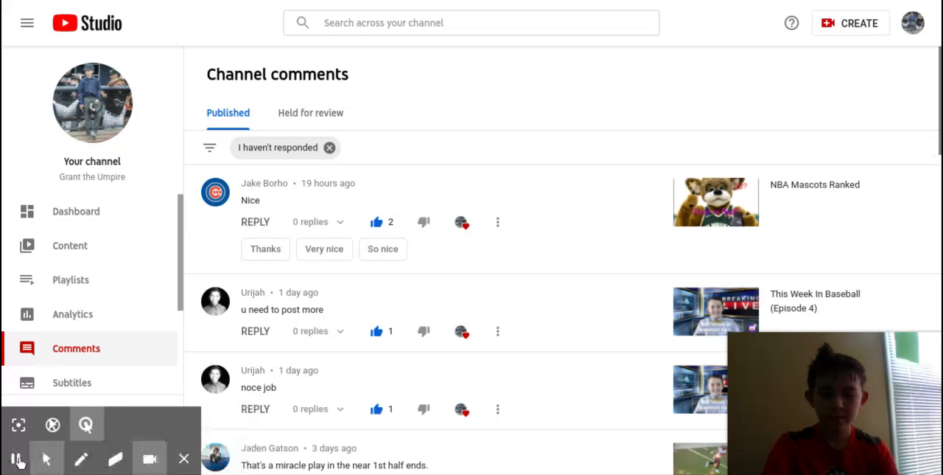
pyautogui.scroll(-3)
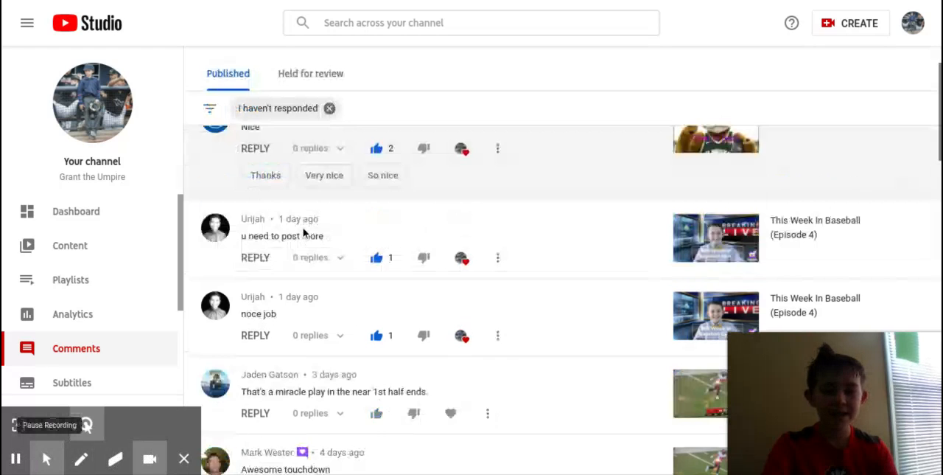
pyautogui.scroll(3)
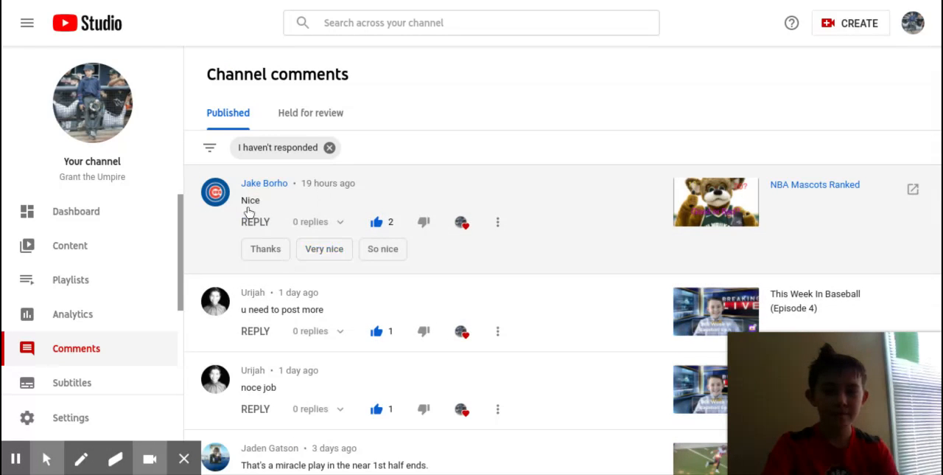
pyautogui.moveTo(272, 309)
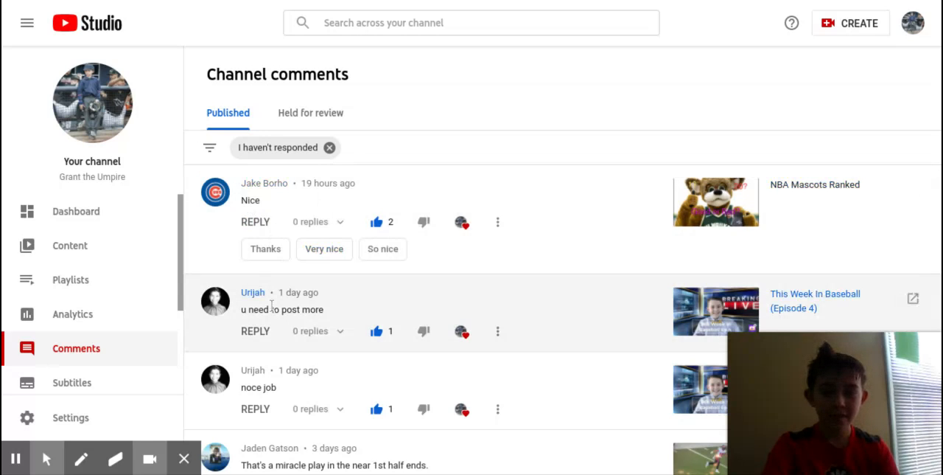
pyautogui.scroll(-3)
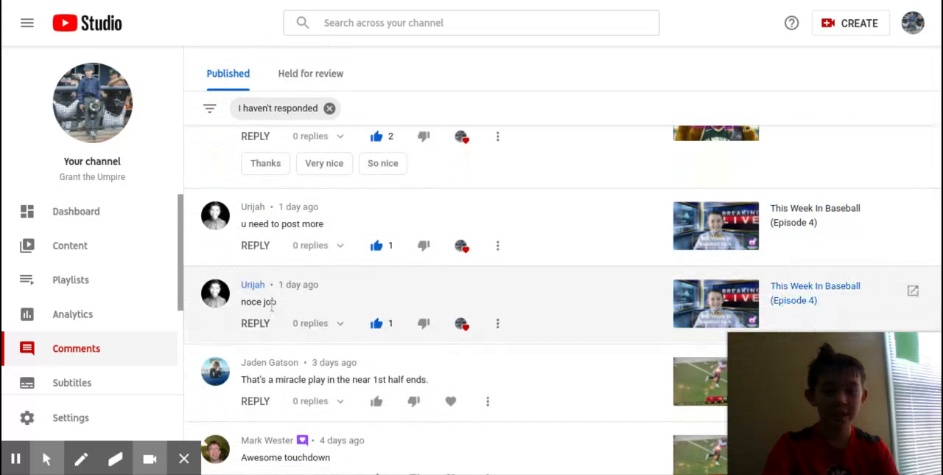
pyautogui.scroll(-3)
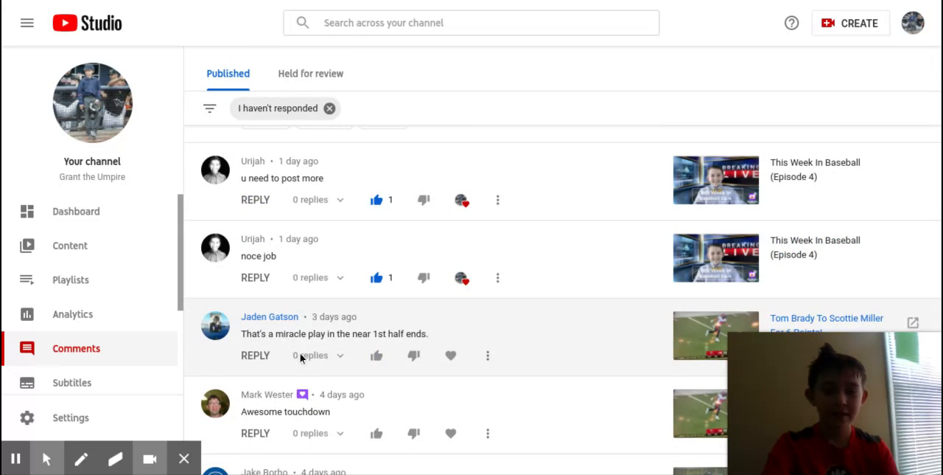
pyautogui.moveTo(376, 355)
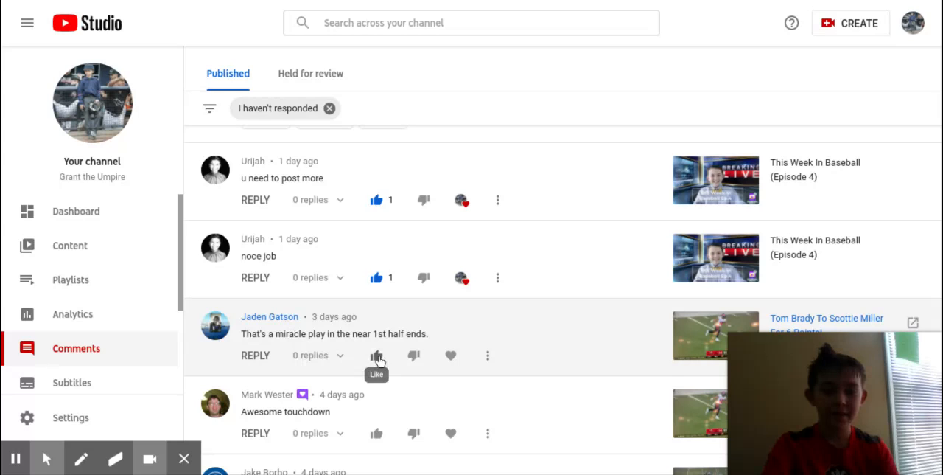
pyautogui.click(377, 355)
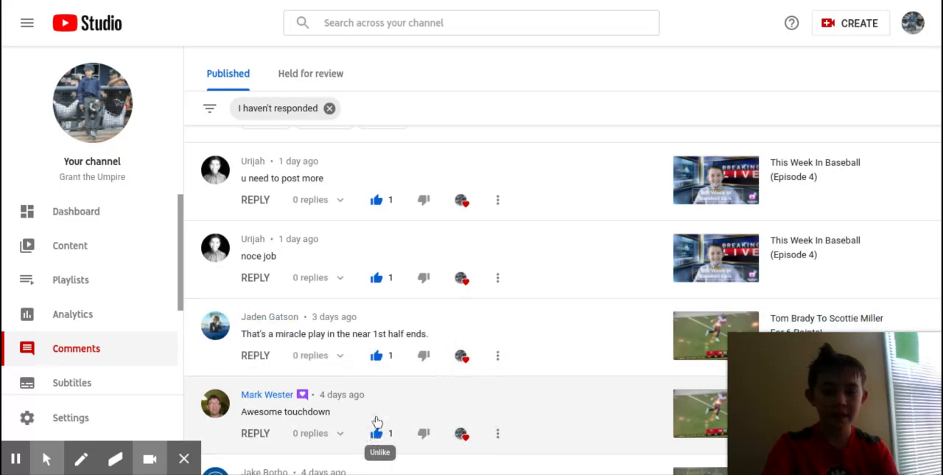
pyautogui.scroll(-3)
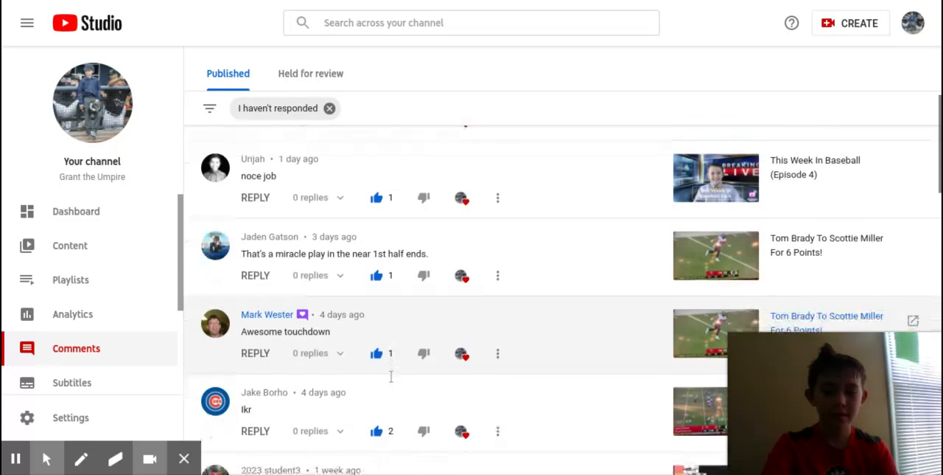
pyautogui.scroll(3)
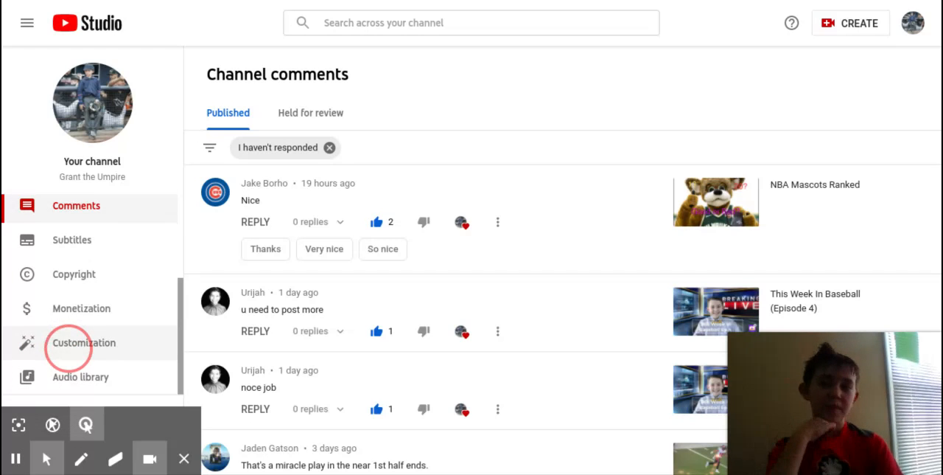
# Review the Customization layout: My Umpire Story trailer, Short videos and Uploads sections, then open Settings
pyautogui.click(83, 342)
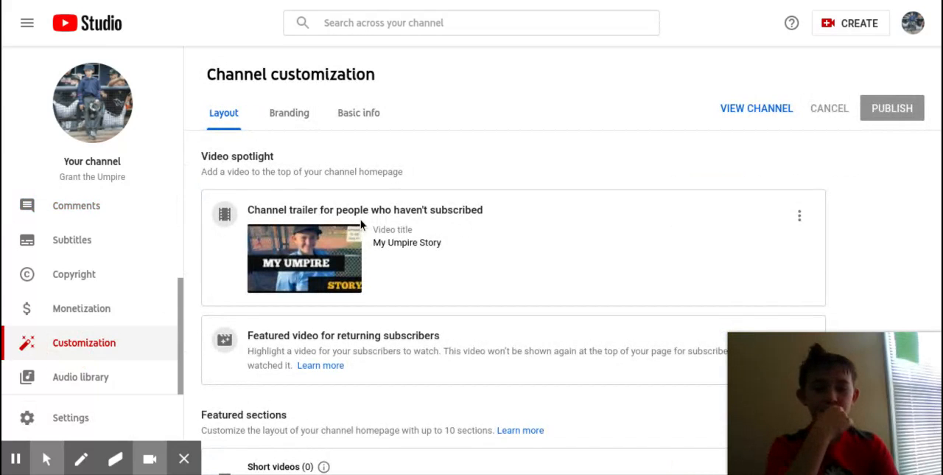
pyautogui.scroll(-3)
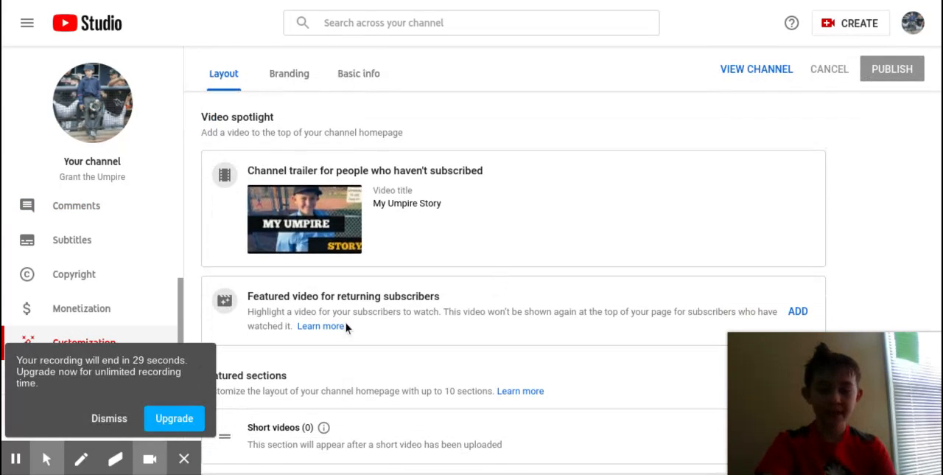
pyautogui.click(108, 418)
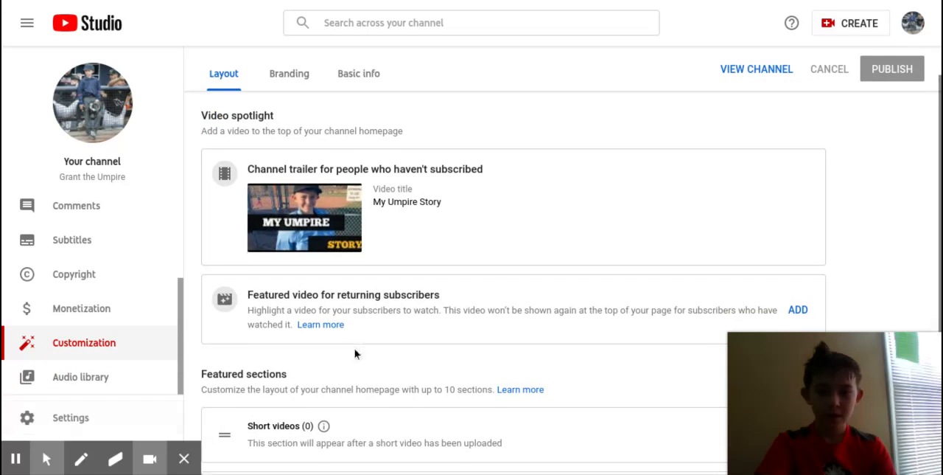
pyautogui.scroll(-3)
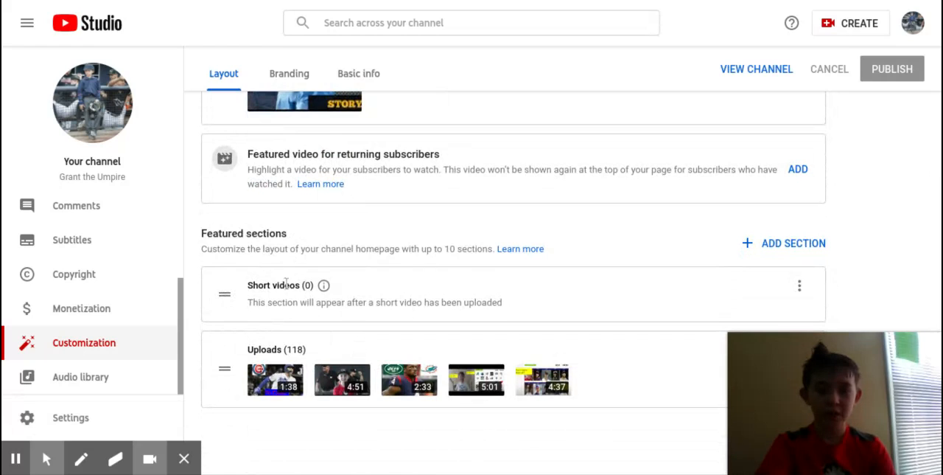
pyautogui.click(70, 417)
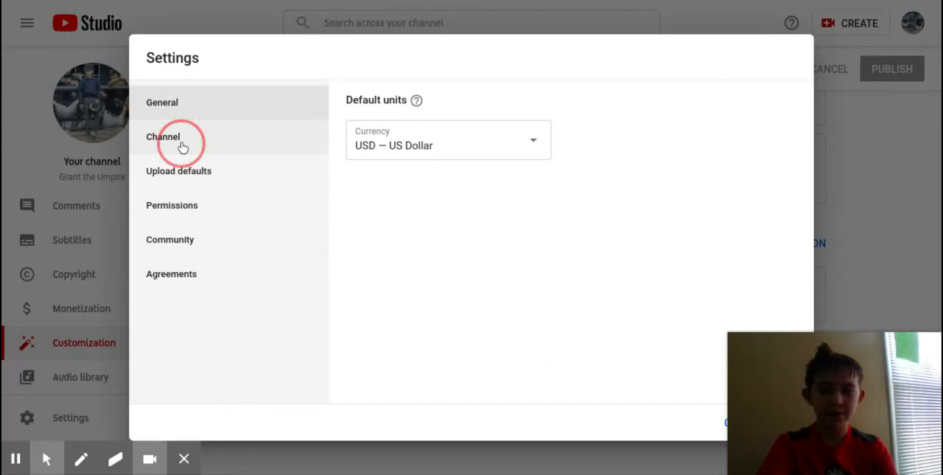
# Switch Settings to the Channel section and close the dialog, returning to Customization
pyautogui.click(163, 136)
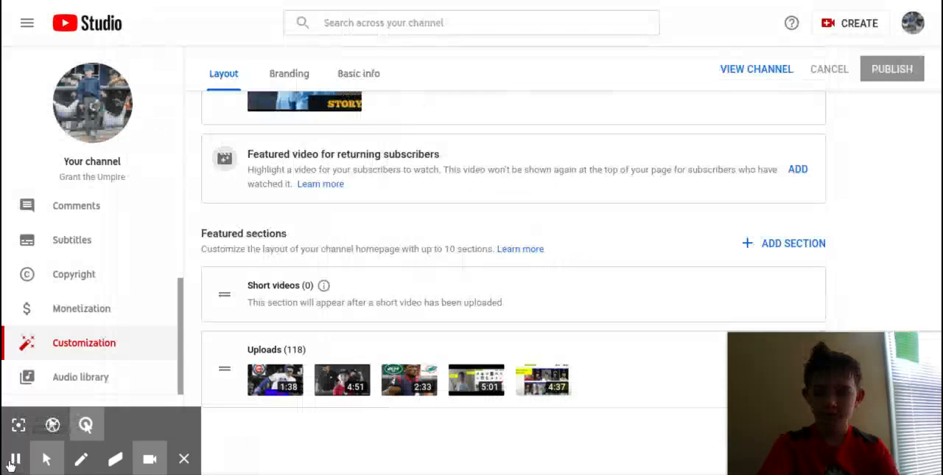
pyautogui.moveTo(13, 458)
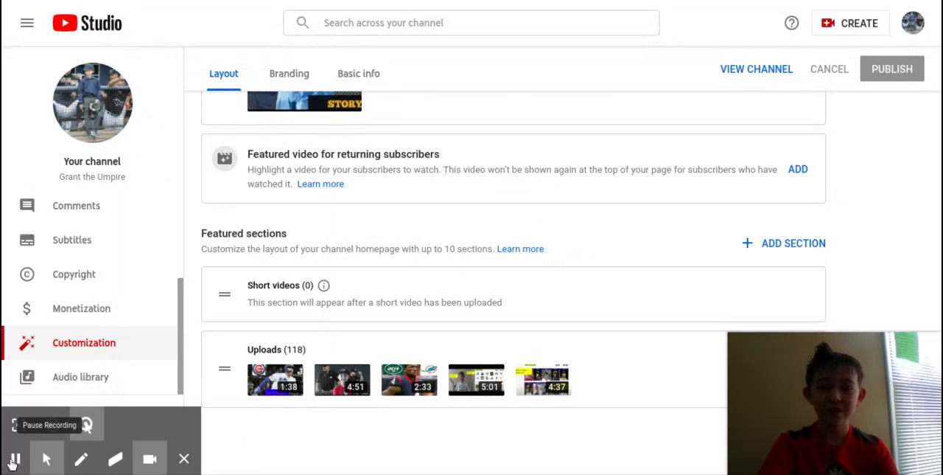